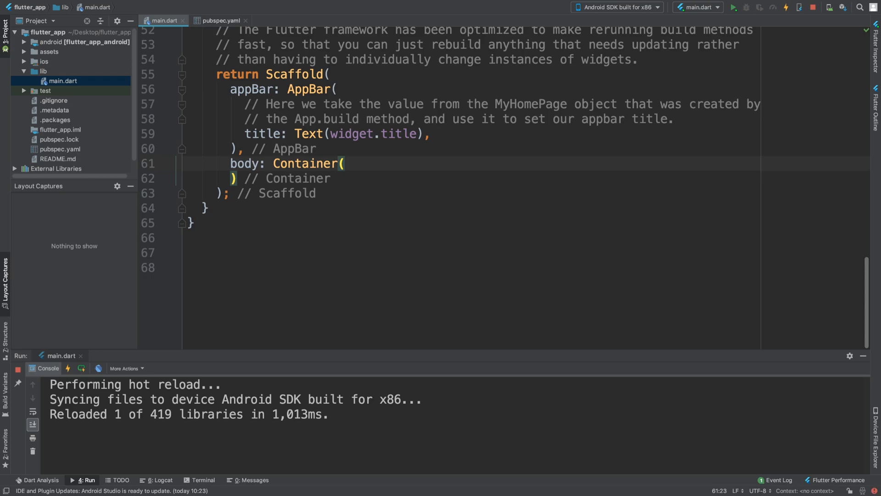
- Scroll the Layouts in Flutter page to the ratings row widget tree and stars Row code
{"action": "left_click", "coordinate": [345, 163]}
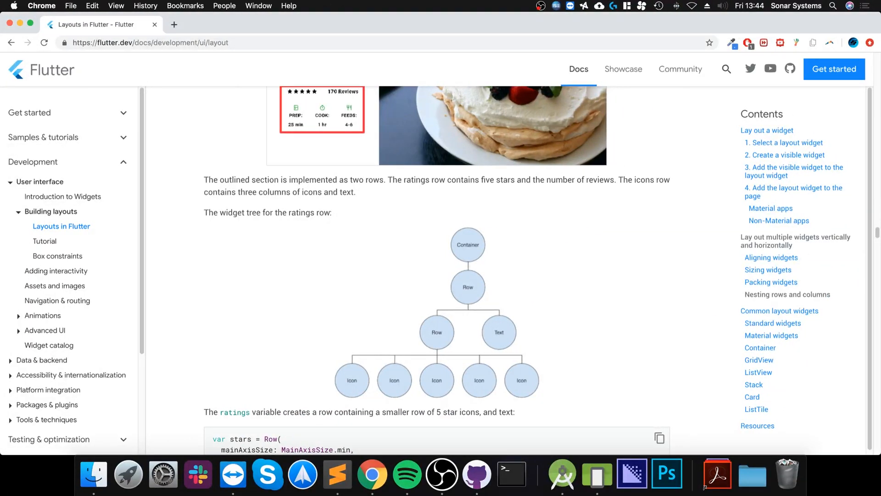
{"action": "scroll", "scroll_direction": "down", "scroll_amount": 3}
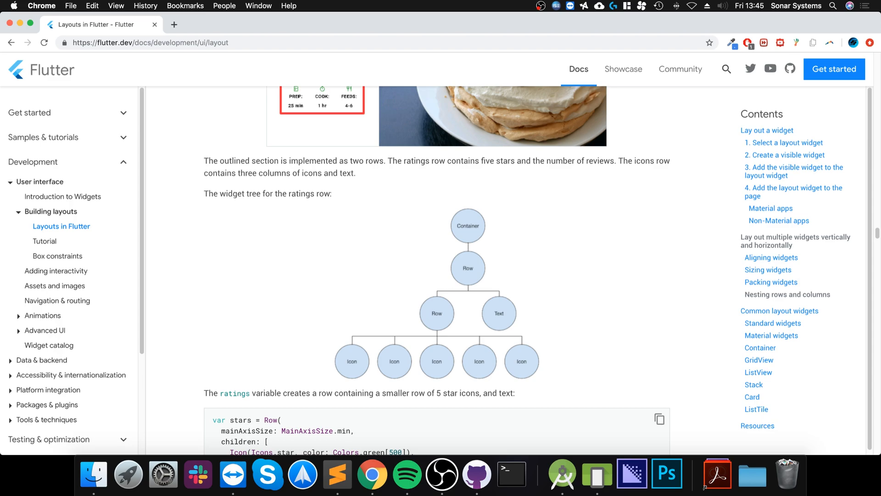
{"action": "scroll", "scroll_direction": "down", "scroll_amount": 3}
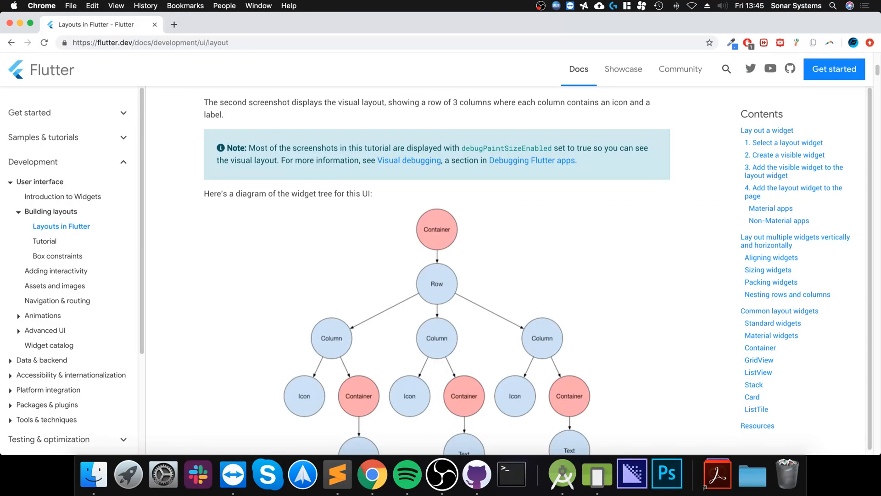
{"action": "scroll", "scroll_direction": "down", "scroll_amount": 3}
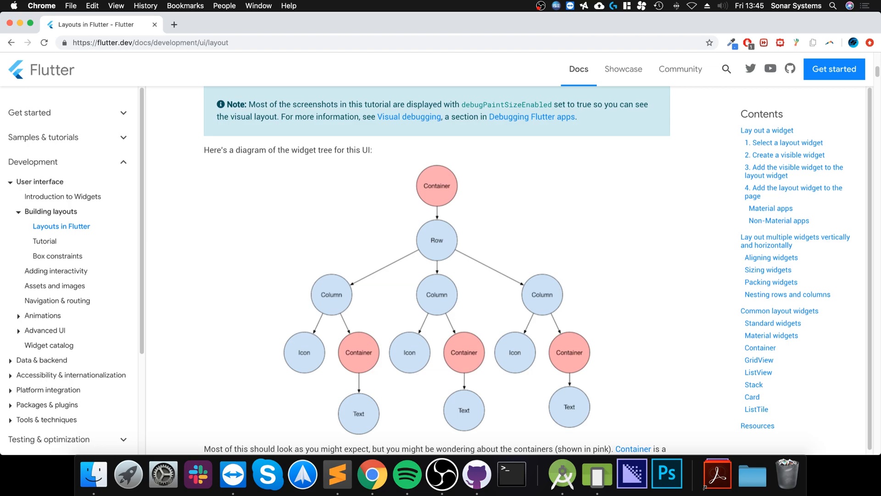
{"action": "scroll", "scroll_direction": "down", "scroll_amount": 3}
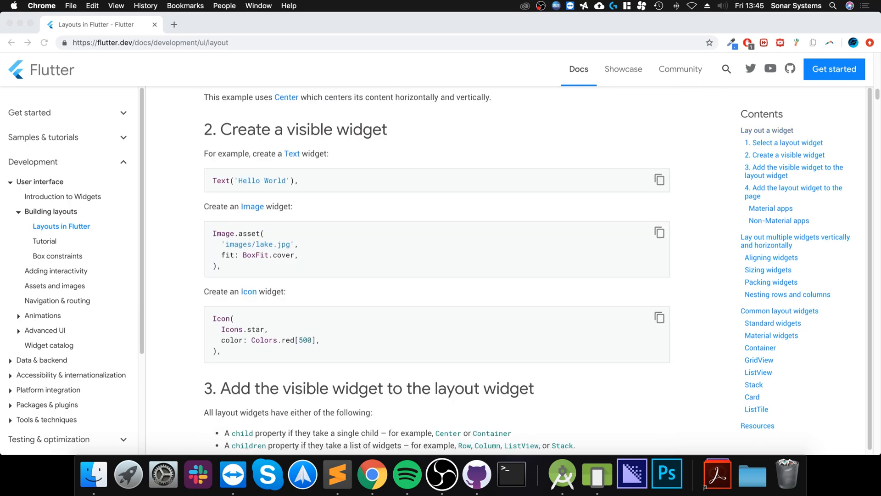
{"action": "scroll", "scroll_direction": "down", "scroll_amount": 3}
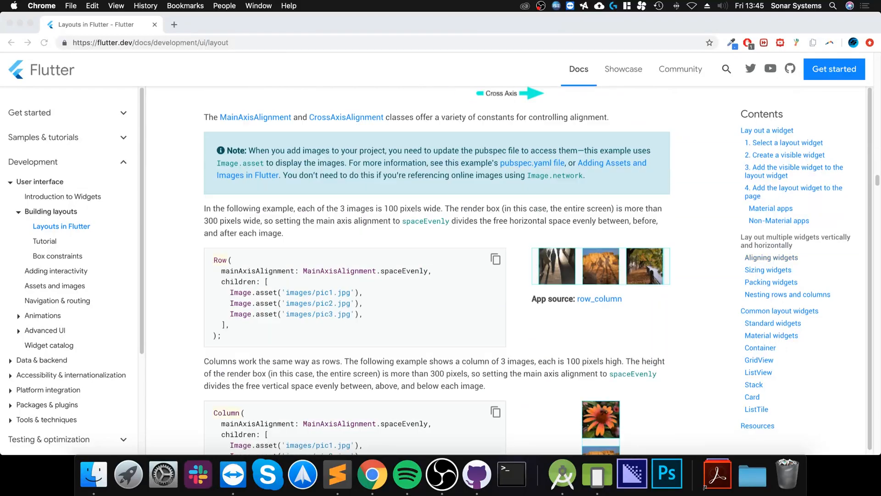
{"action": "scroll", "scroll_direction": "down", "scroll_amount": 3}
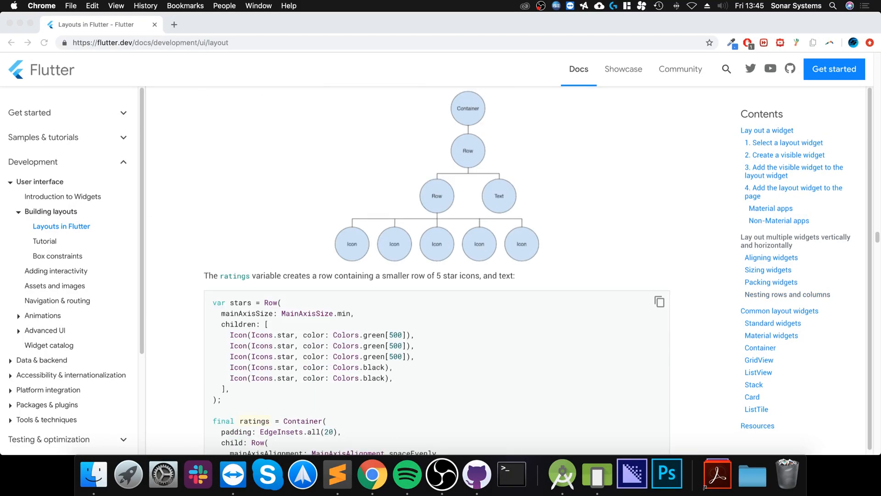
{"action": "scroll", "scroll_direction": "up", "scroll_amount": 3}
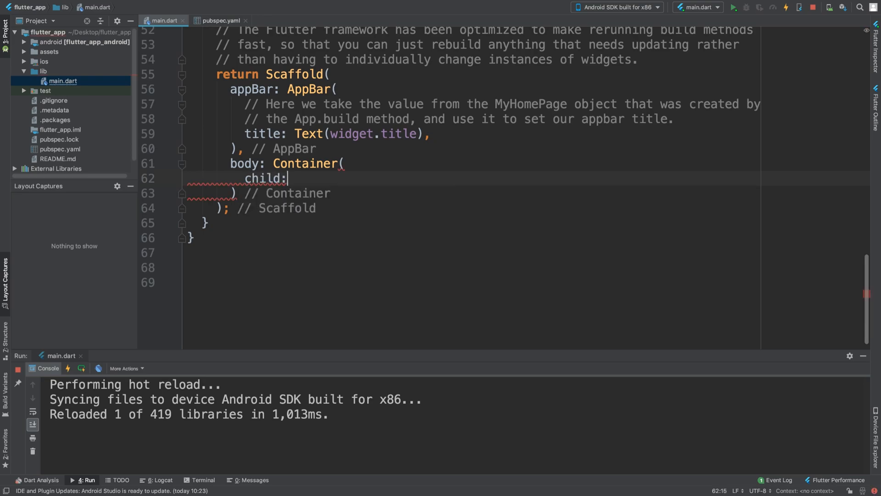
- Add child: Row with children: an inner Row() and Text("Epic Text")
{"action": "type", "text": "Row("}
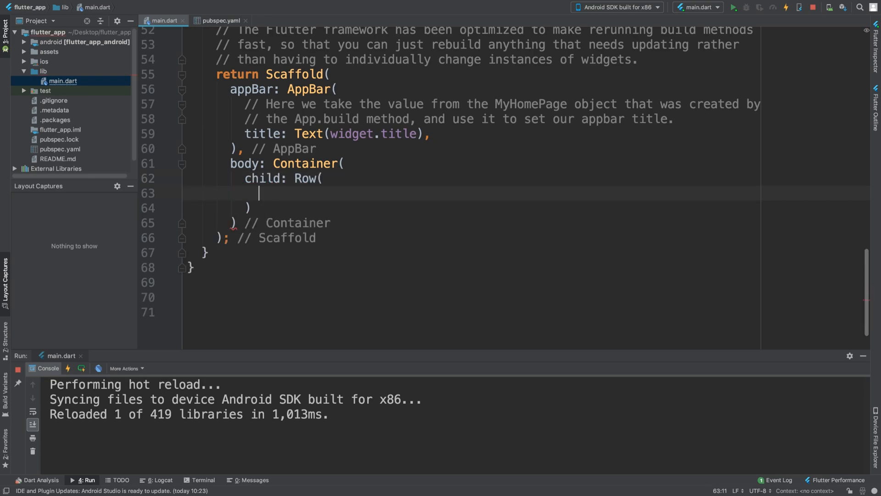
{"action": "type", "text": "children: <Widget>["}
{"action": "type", "text": "Ro"}
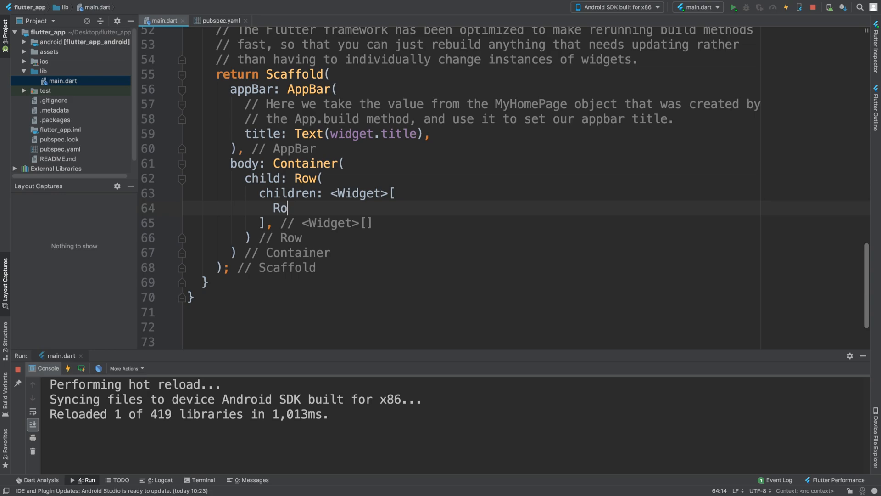
{"action": "type", "text": "w("}
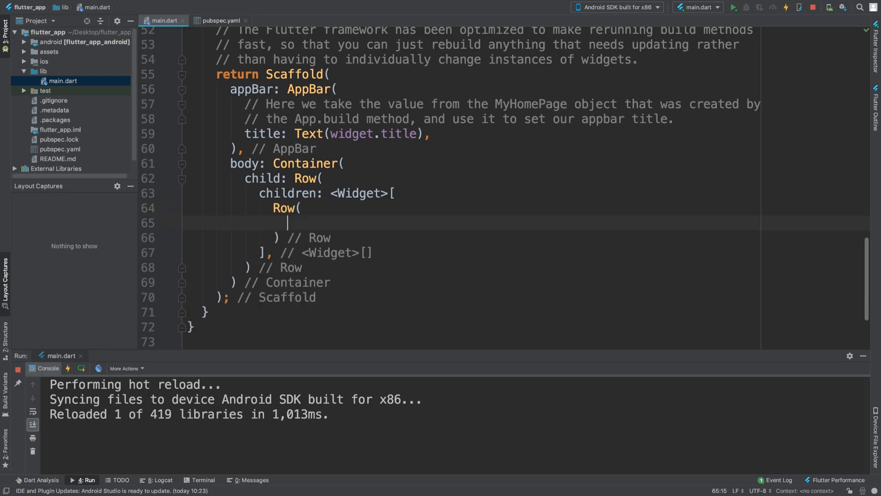
{"action": "type", "text": "Text(\""}
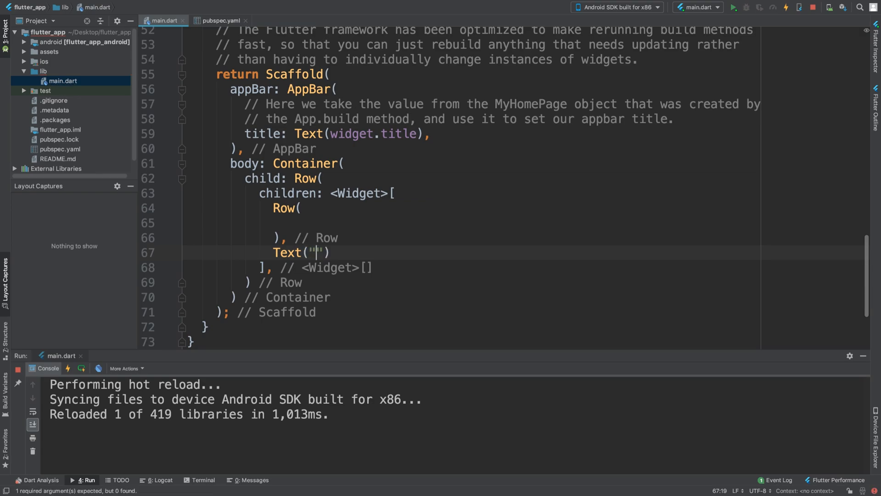
{"action": "type", "text": "Epic Text"}
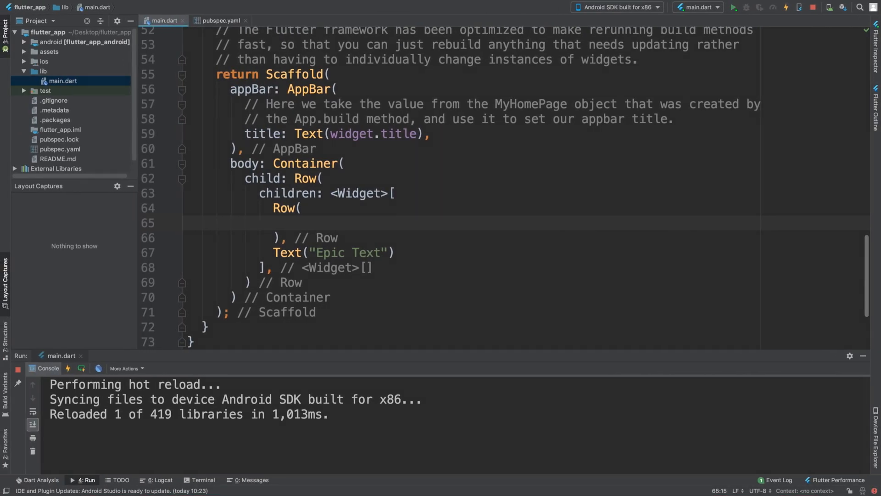
- Start an Icon with Icons. and add a children list to the inner Row
{"action": "type", "text": "Icon()"}
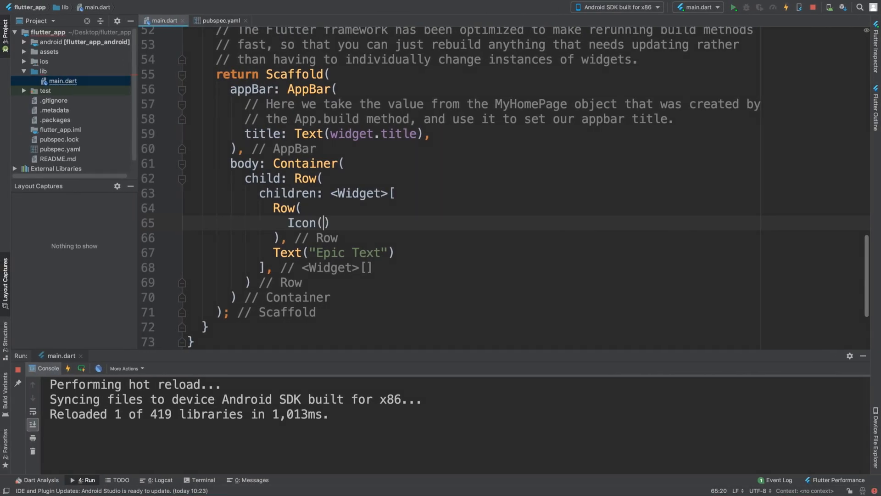
{"action": "type", "text": "Icons.star"}
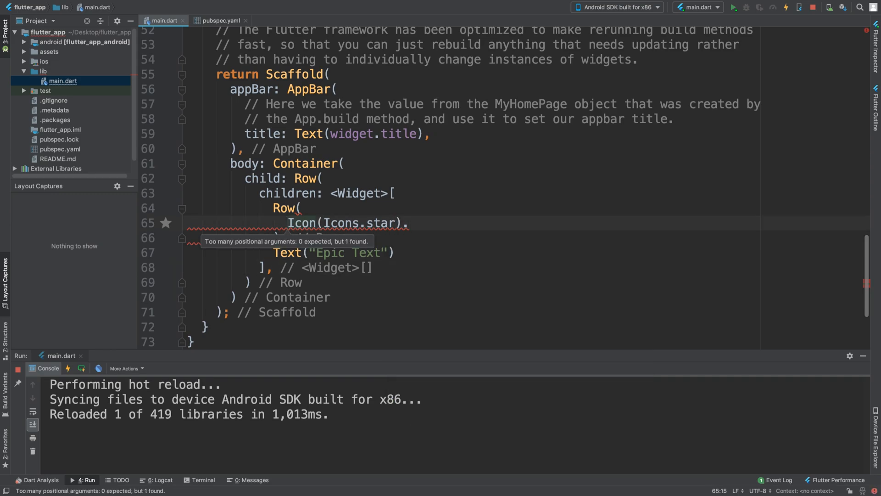
{"action": "type", "text": "childred"}
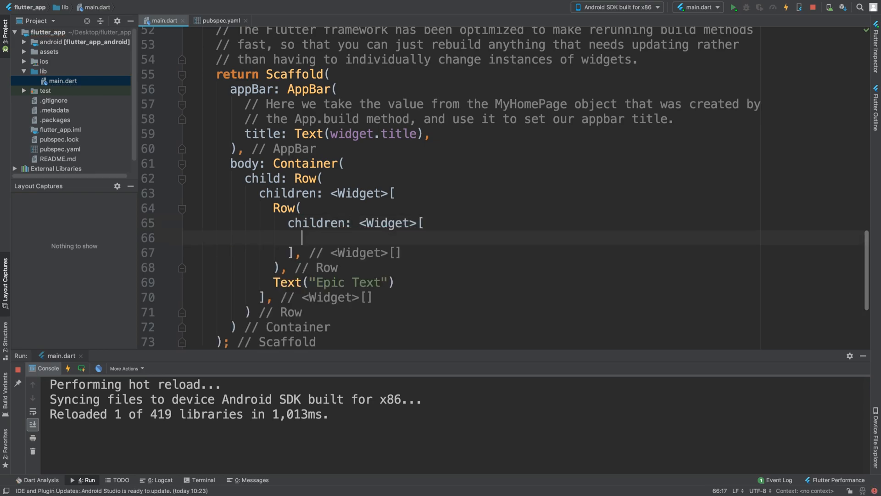
- Add the first Icon(Icons.star) inside the inner Row's children list
{"action": "type", "text": "Icon()"}
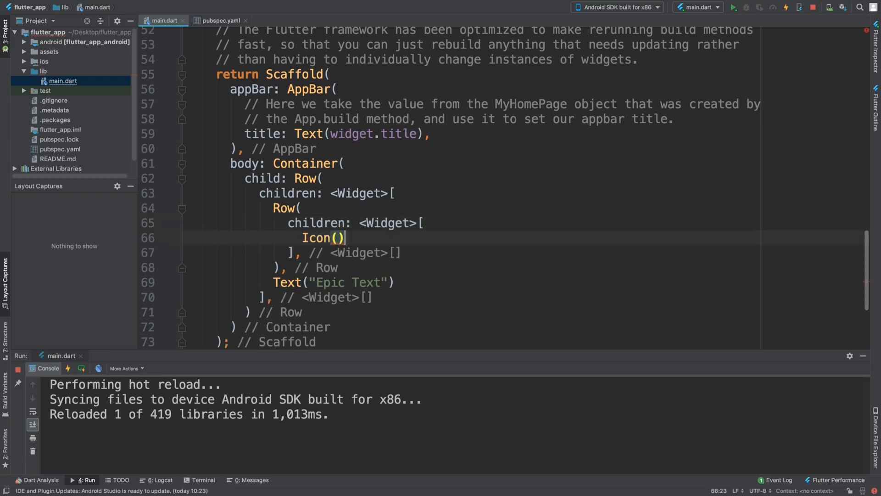
{"action": "key", "text": "Left"}
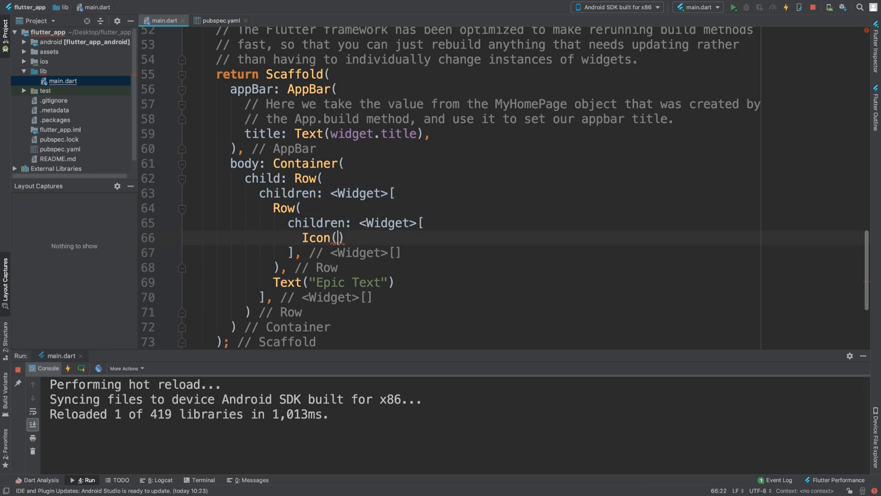
{"action": "type", "text": "Icons.star"}
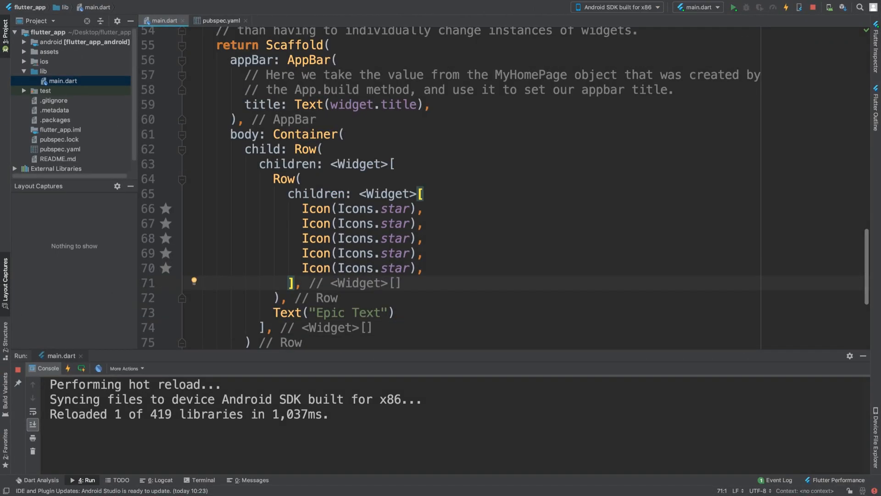
- Select the Container name, then drag-select the inner Row of five star Icons
{"action": "double_click", "coordinate": [307, 134]}
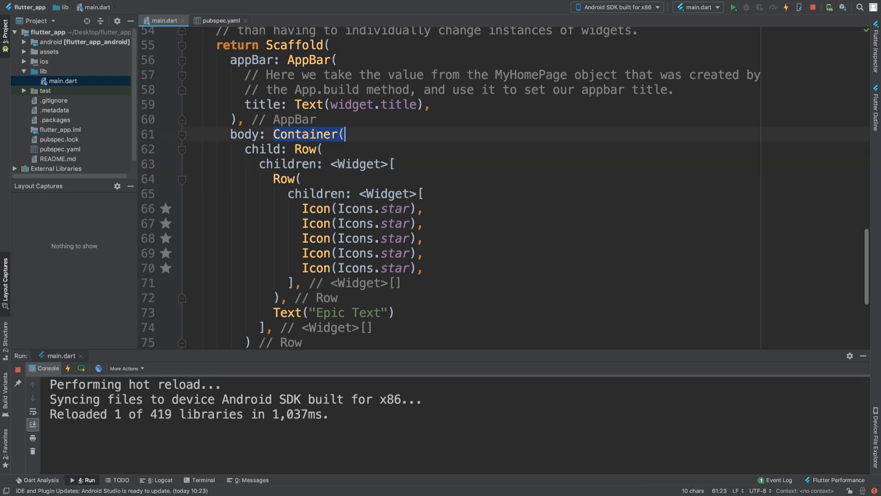
{"action": "left_click_drag", "start_coordinate": [273, 178], "coordinate": [339, 298]}
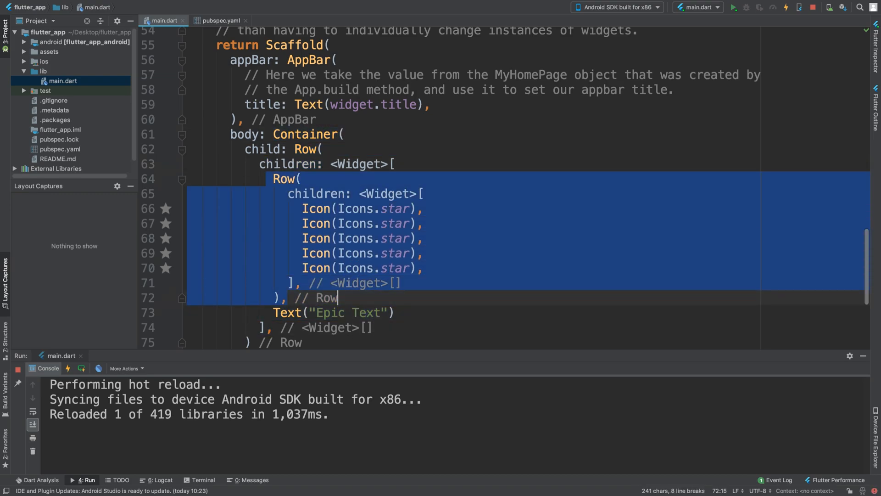